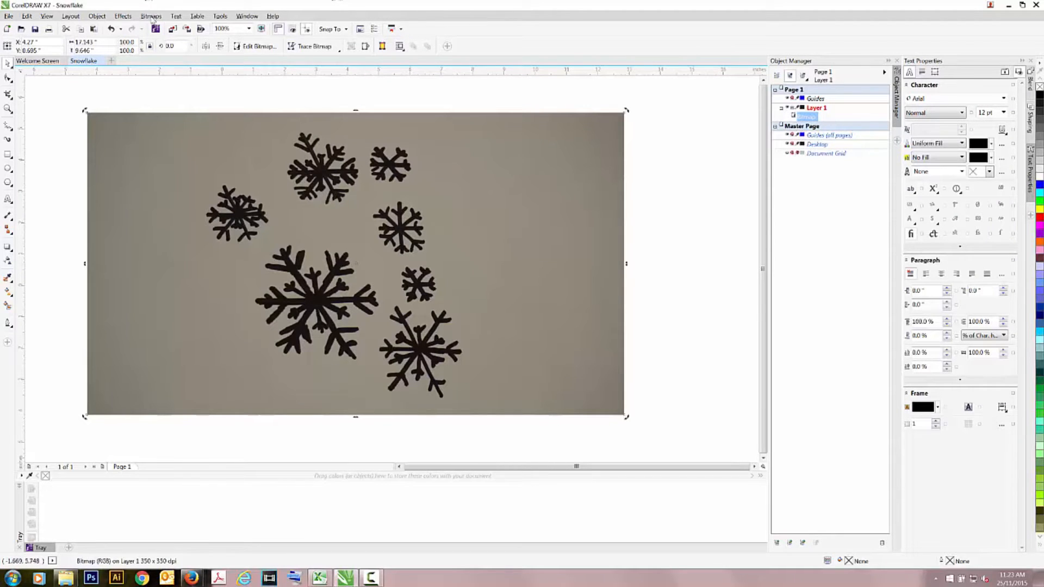
# - Convert the snowflake photo to 1-bit black and white using Line Art, tuning the threshold
pyautogui.click(151, 15)
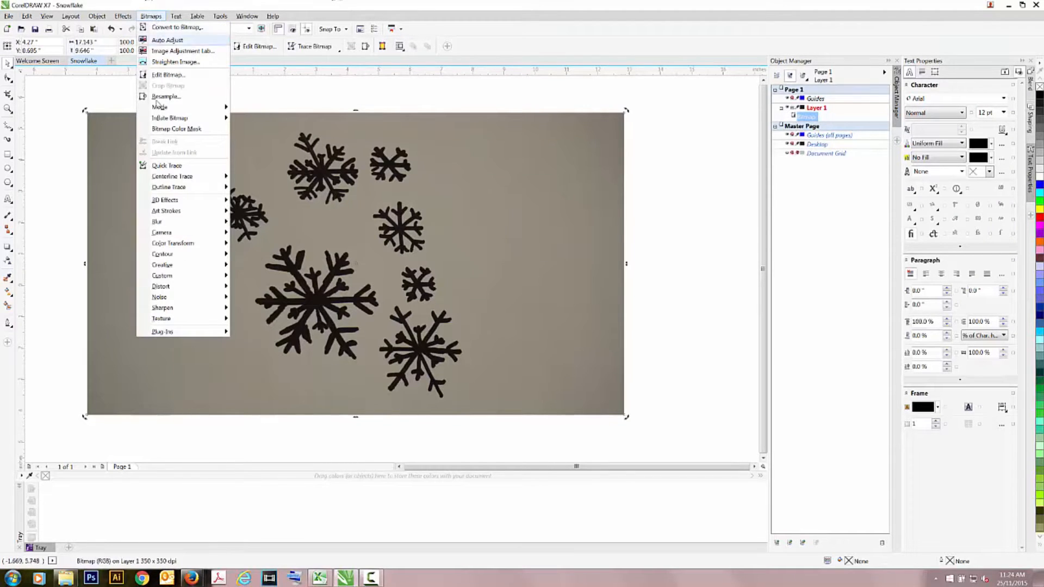
pyautogui.moveTo(159, 107)
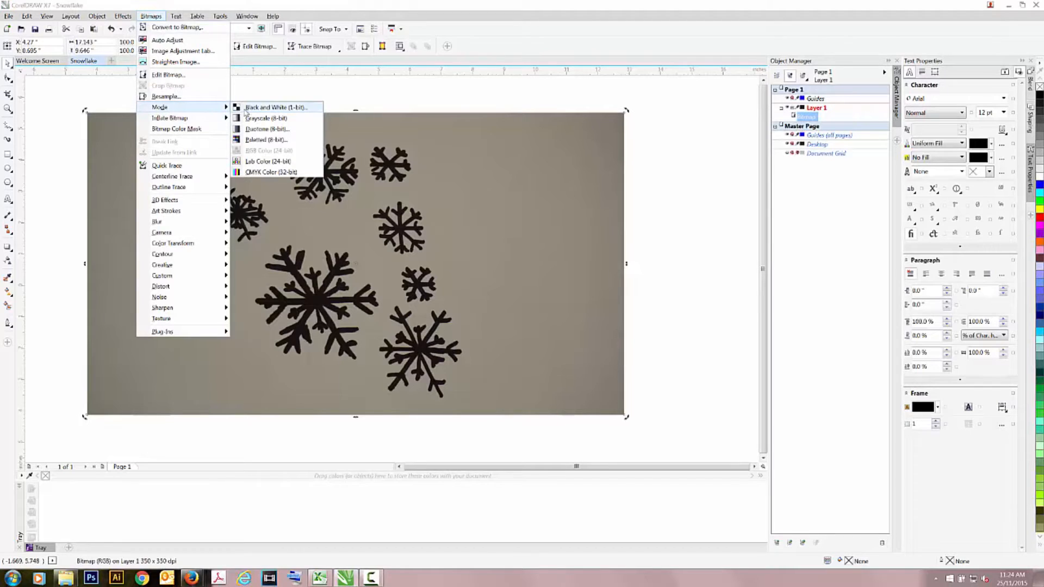
pyautogui.click(276, 107)
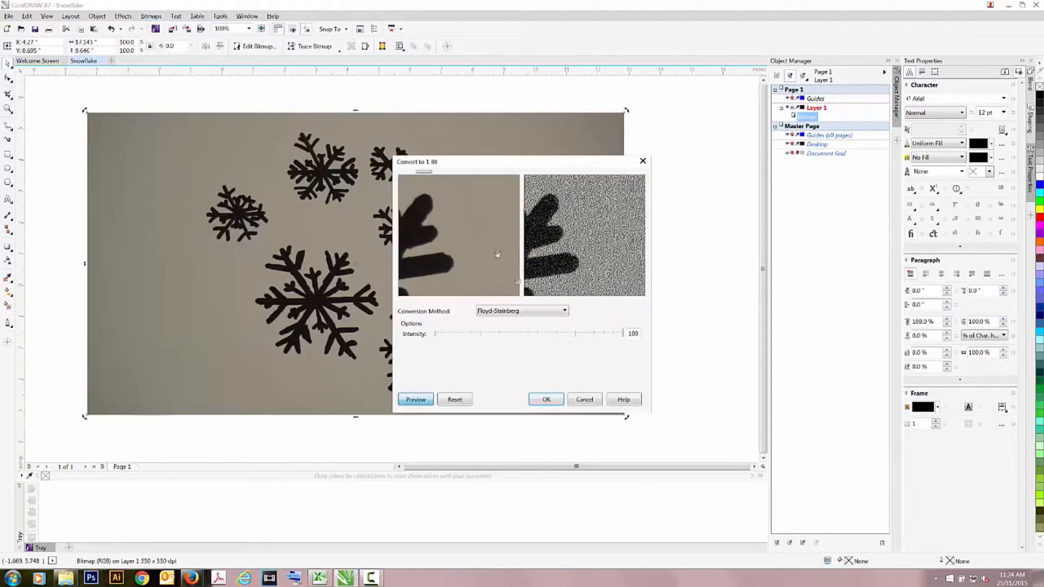
pyautogui.click(521, 311)
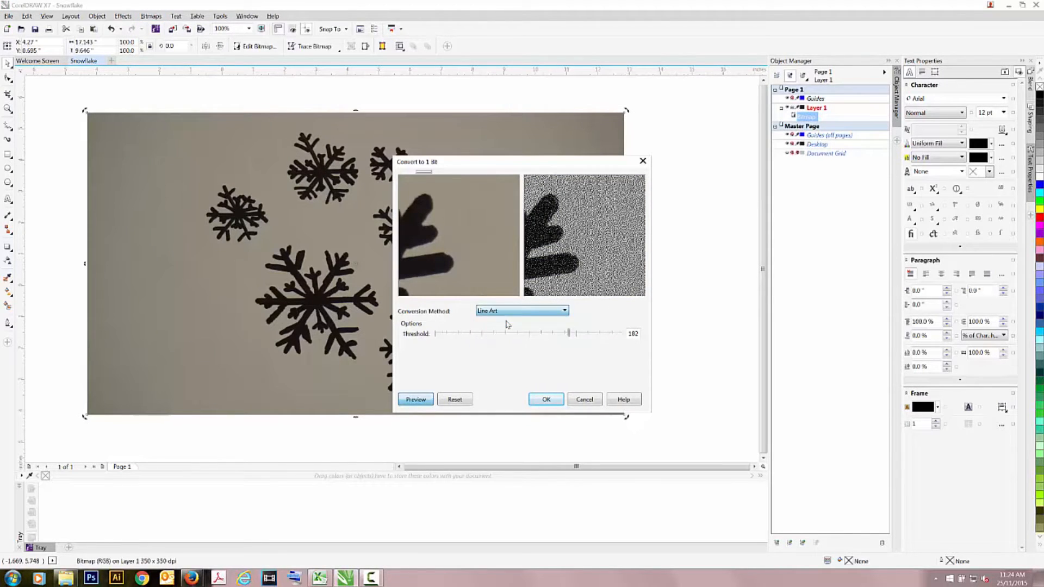
pyautogui.moveTo(569, 333); pyautogui.dragTo(445, 335)
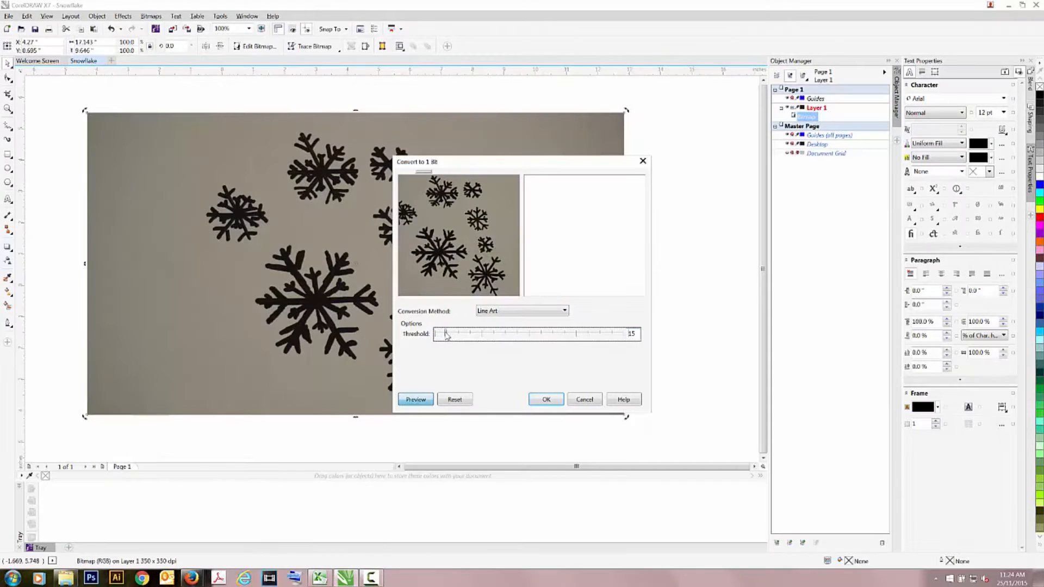
pyautogui.moveTo(446, 333); pyautogui.dragTo(463, 333)
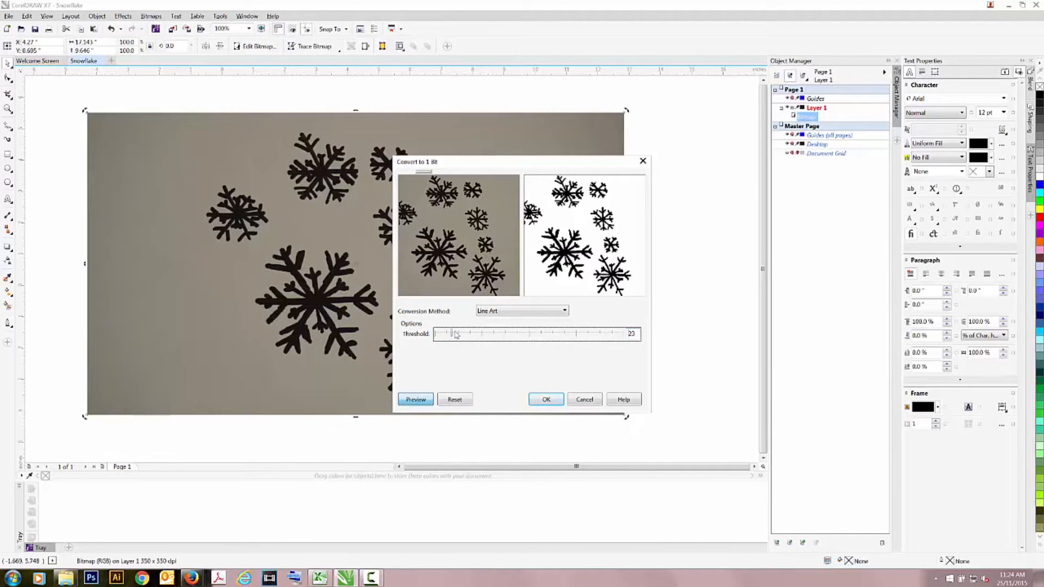
pyautogui.moveTo(448, 333); pyautogui.dragTo(457, 333)
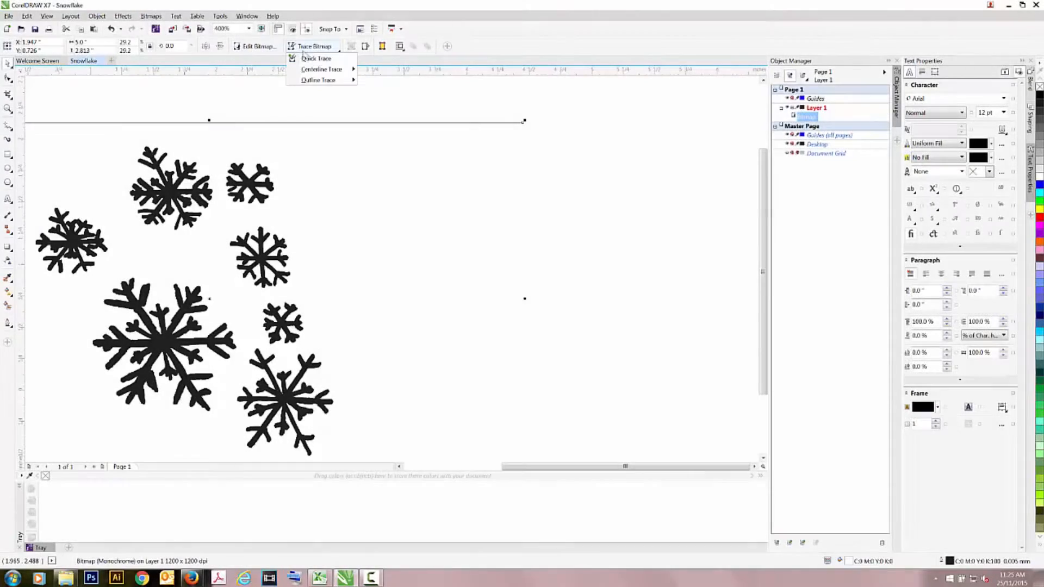
pyautogui.moveTo(319, 80)
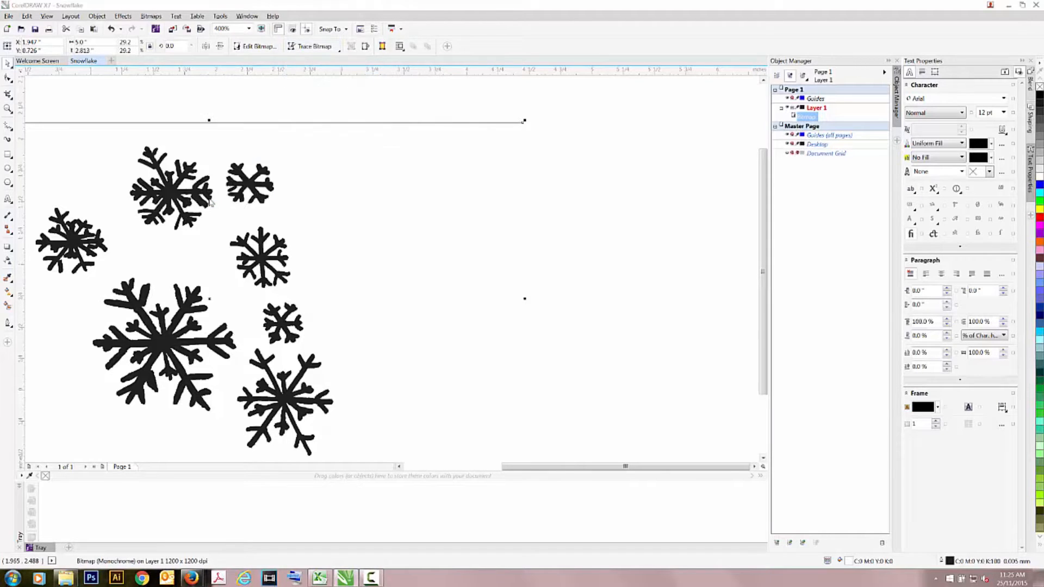
# - Outline-trace the black-and-white snowflakes with Line Art and accept the PowerTRACE result
pyautogui.click(315, 45)
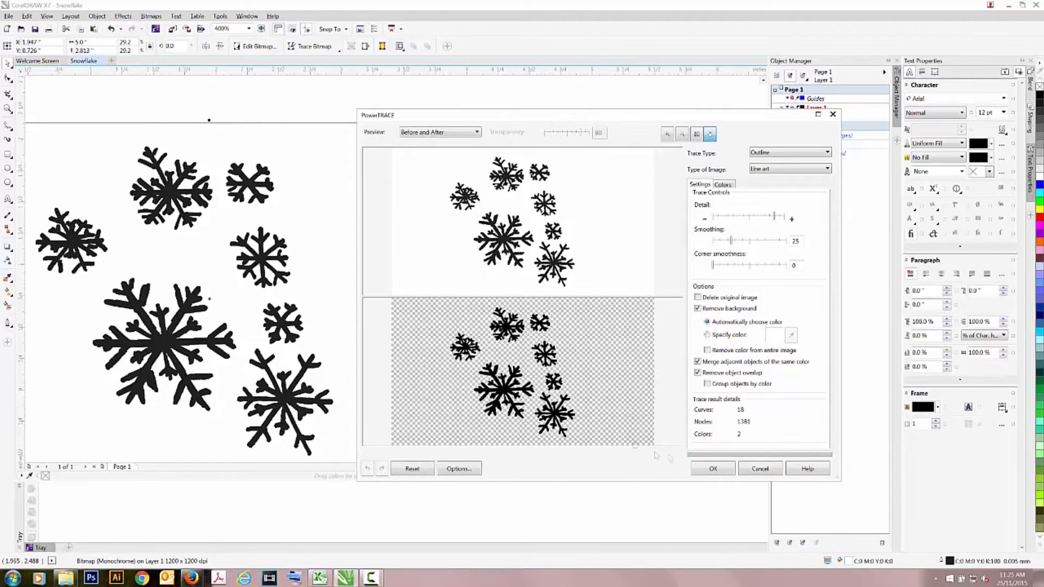
pyautogui.click(712, 468)
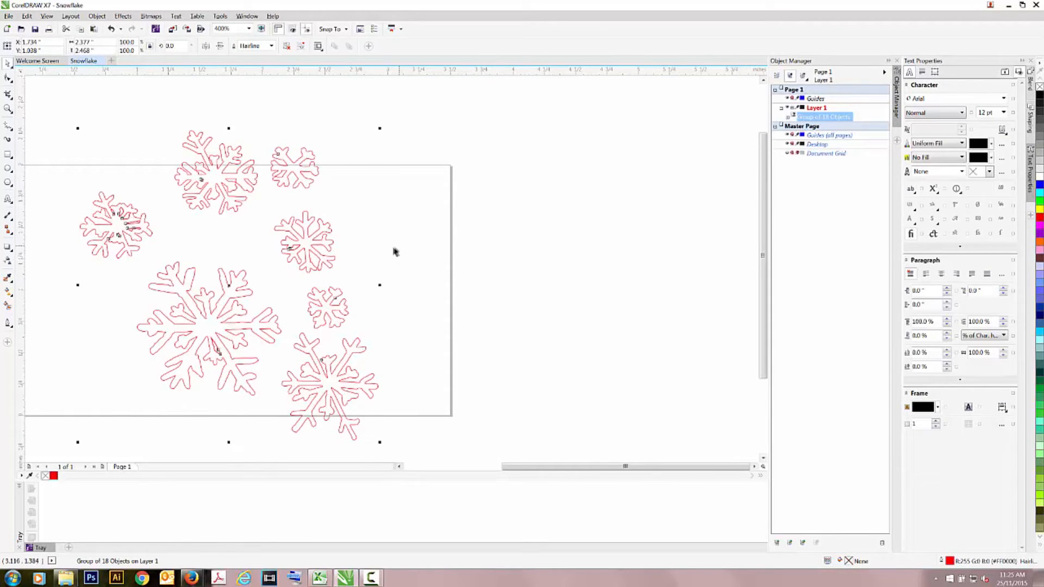
# - Arrange the snowflake copies: restore the group, delete an extra copy, ungroup one, undo a move
pyautogui.click(245, 28)
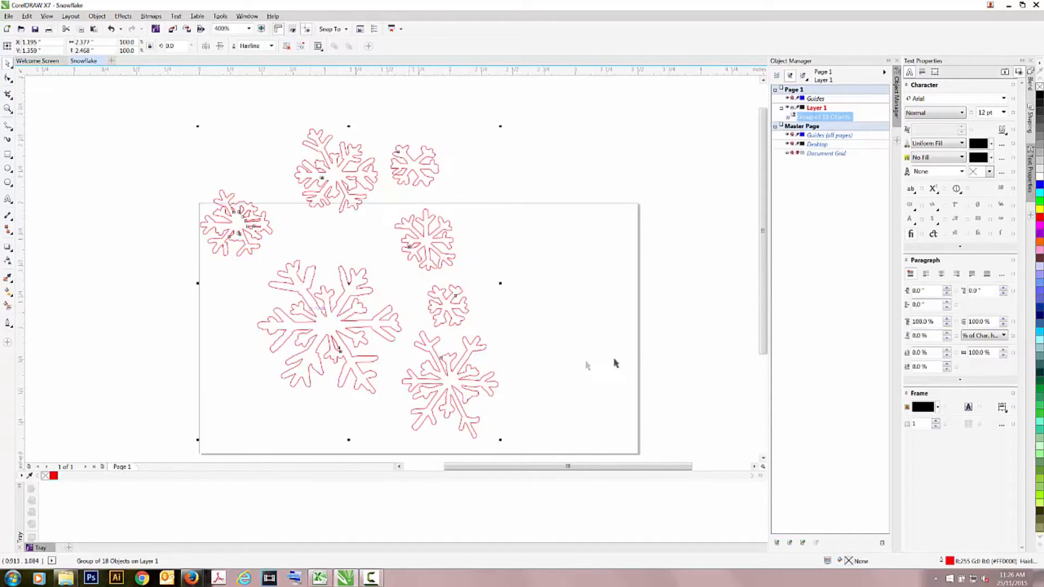
pyautogui.rightClick(119, 154)
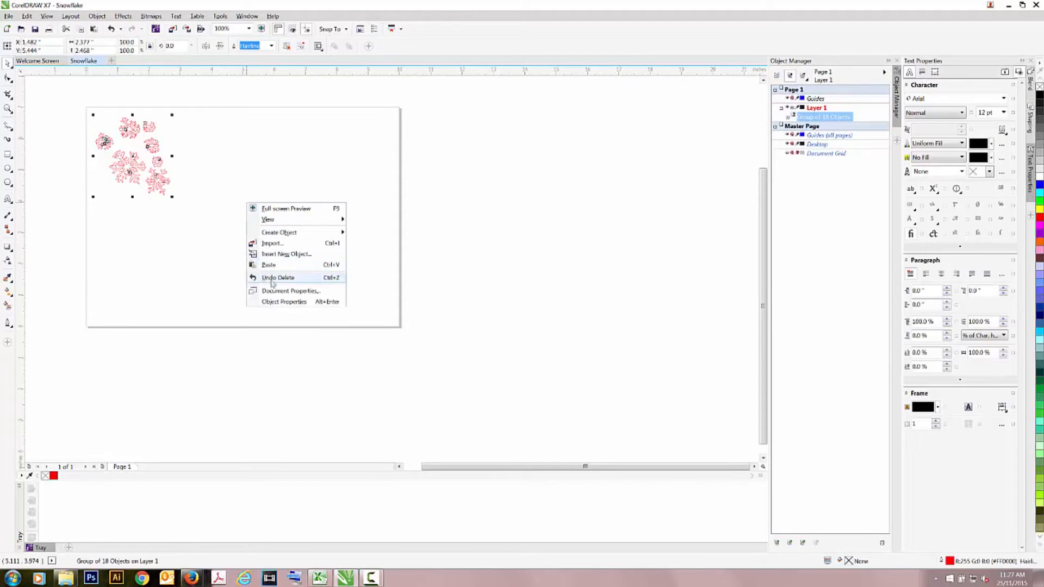
pyautogui.click(277, 277)
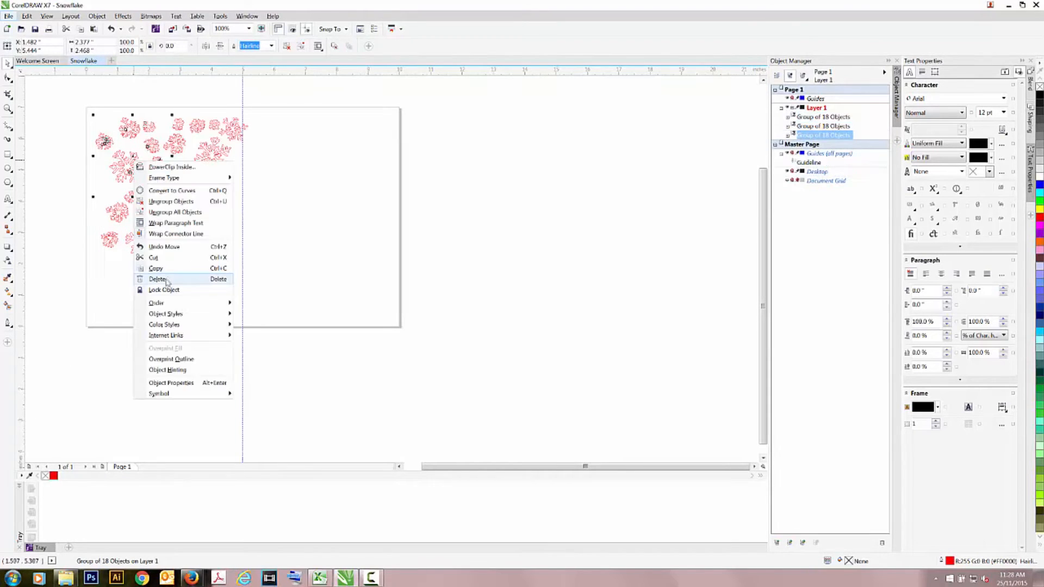
pyautogui.click(157, 279)
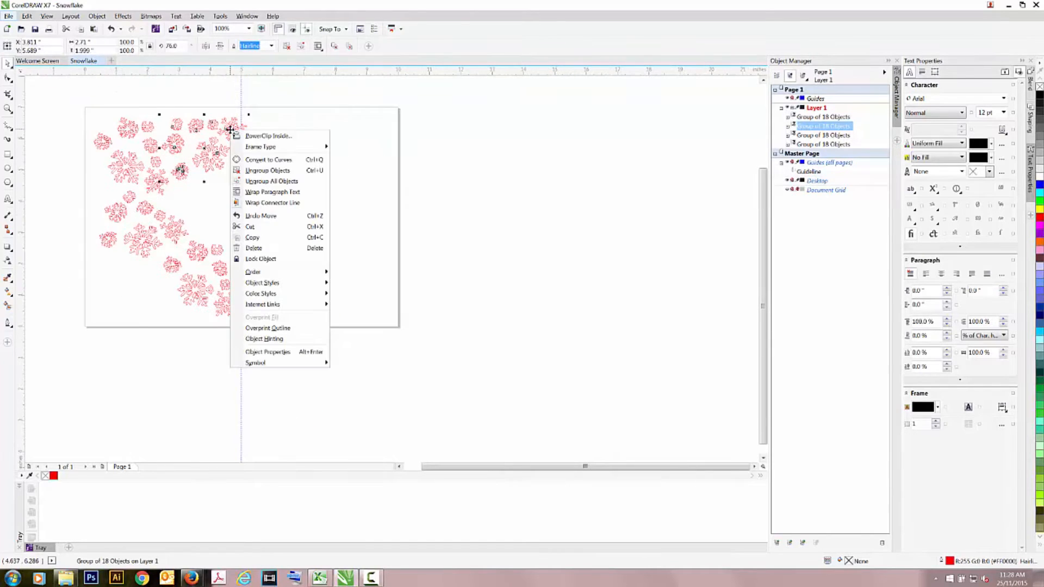
pyautogui.click(267, 170)
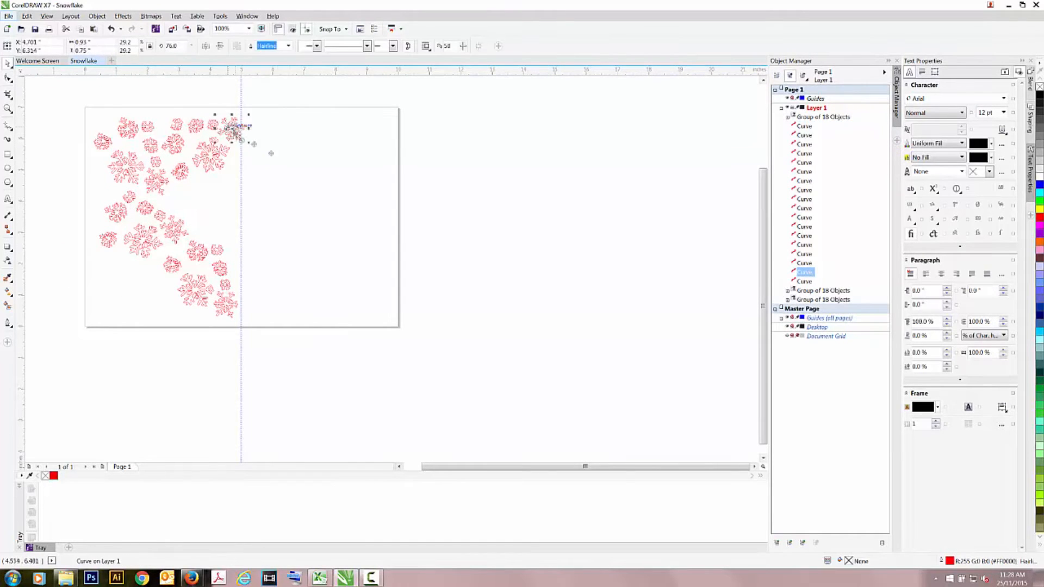
pyautogui.rightClick(233, 127)
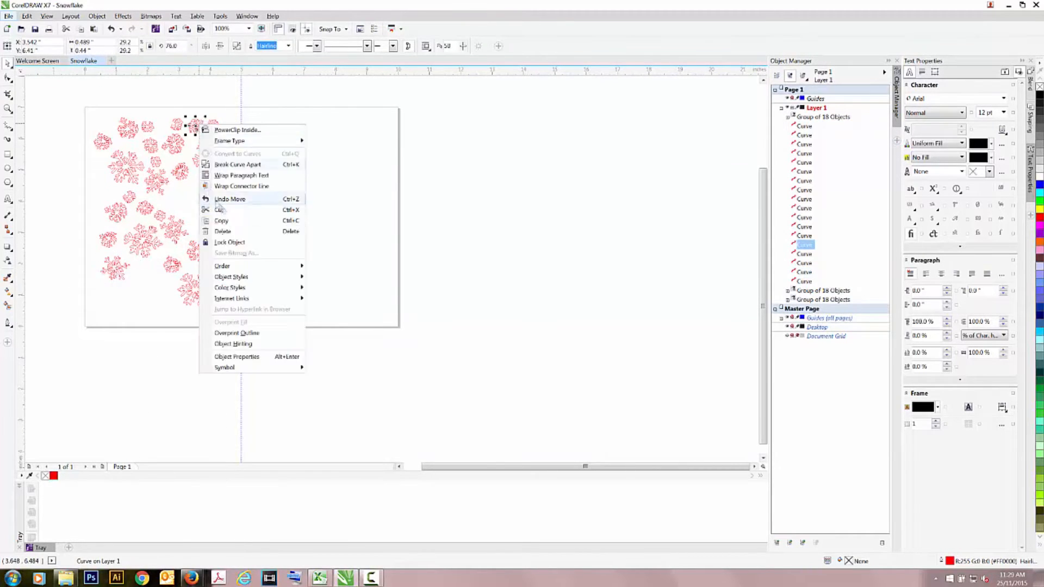
pyautogui.click(193, 109)
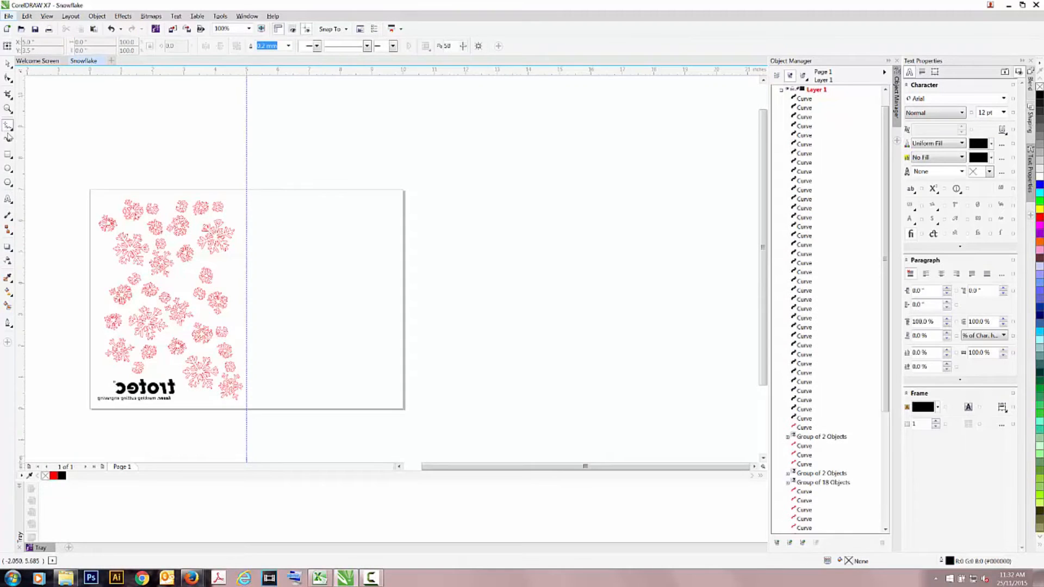
# - Draw a vertical fold line down the card's centre and a border rectangle around it
pyautogui.click(9, 126)
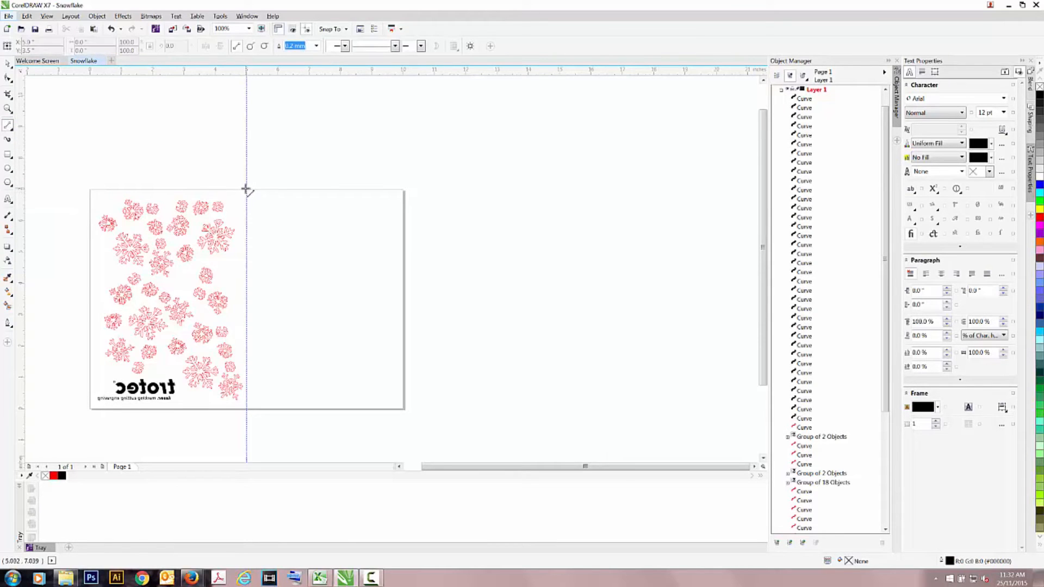
pyautogui.moveTo(246, 190); pyautogui.dragTo(259, 415)
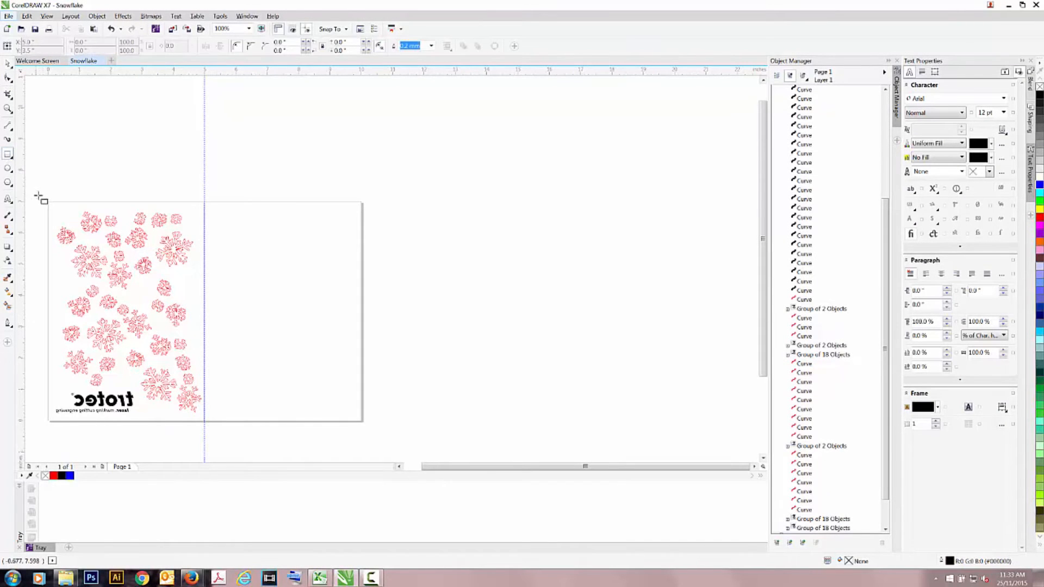
pyautogui.moveTo(41, 197); pyautogui.dragTo(344, 421)
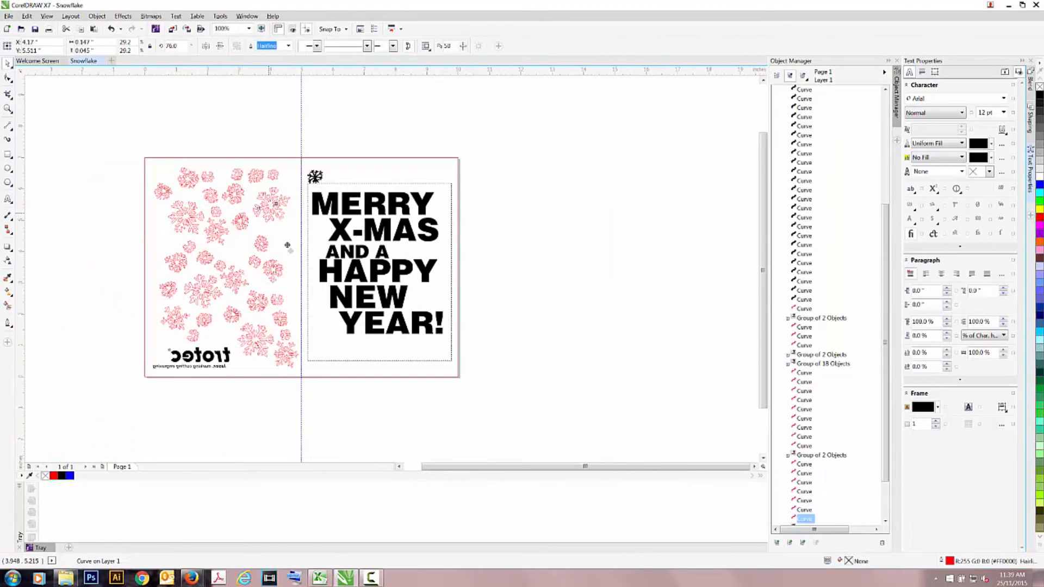
# - Move a snowflake from near the fold to below the greeting text's left side
pyautogui.click(310, 301)
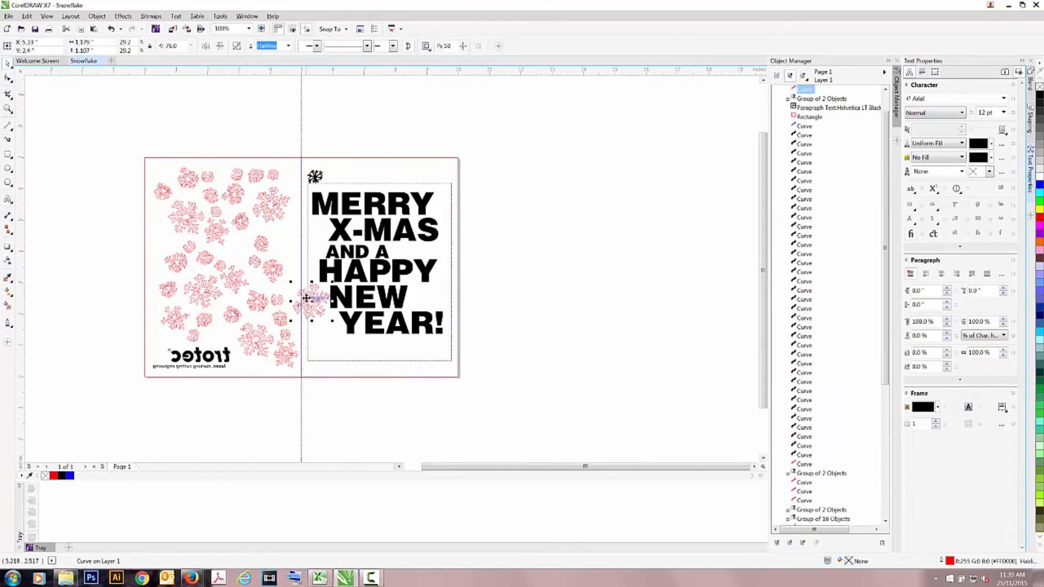
pyautogui.moveTo(309, 300); pyautogui.dragTo(326, 350)
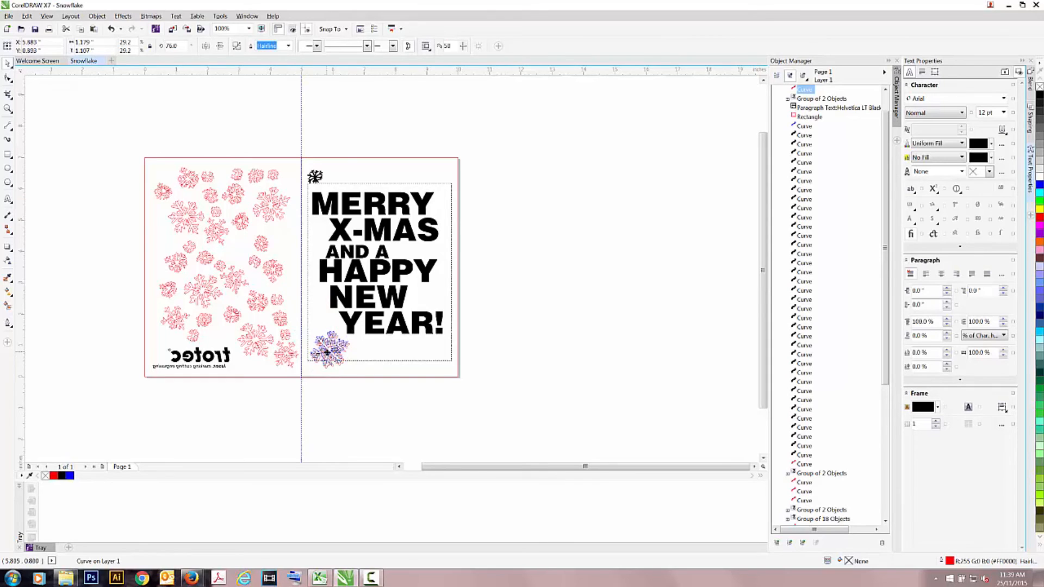